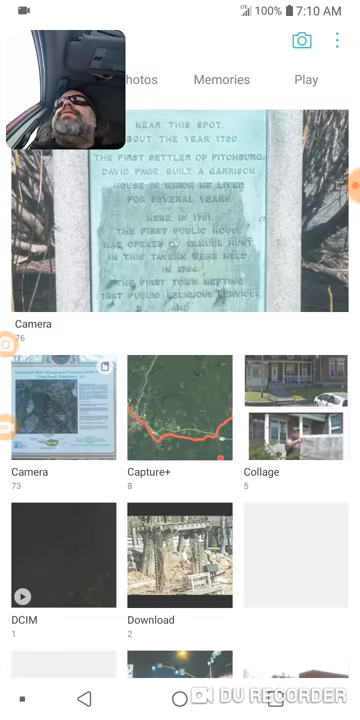
- View the snowy mountains-and-lake landscape photo full-screen from the album
scroll(down, 3)
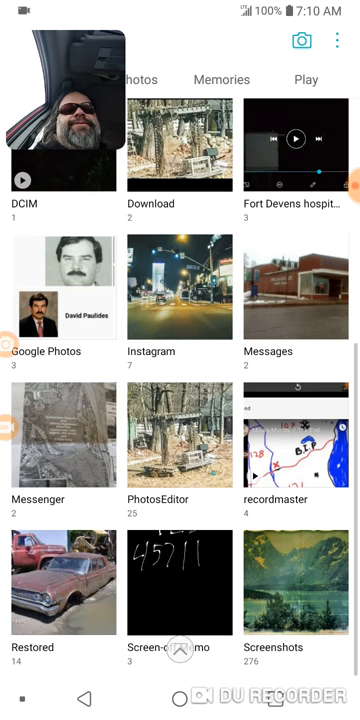
click(296, 576)
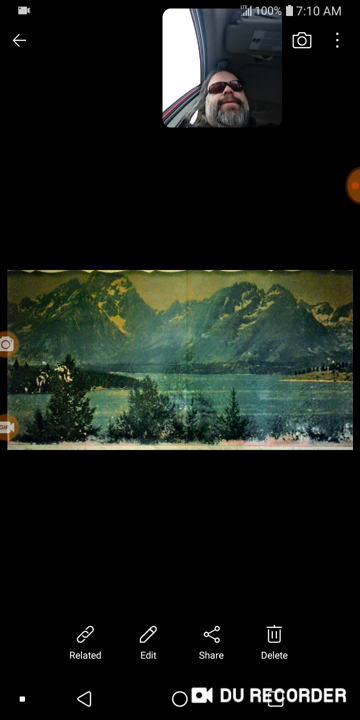